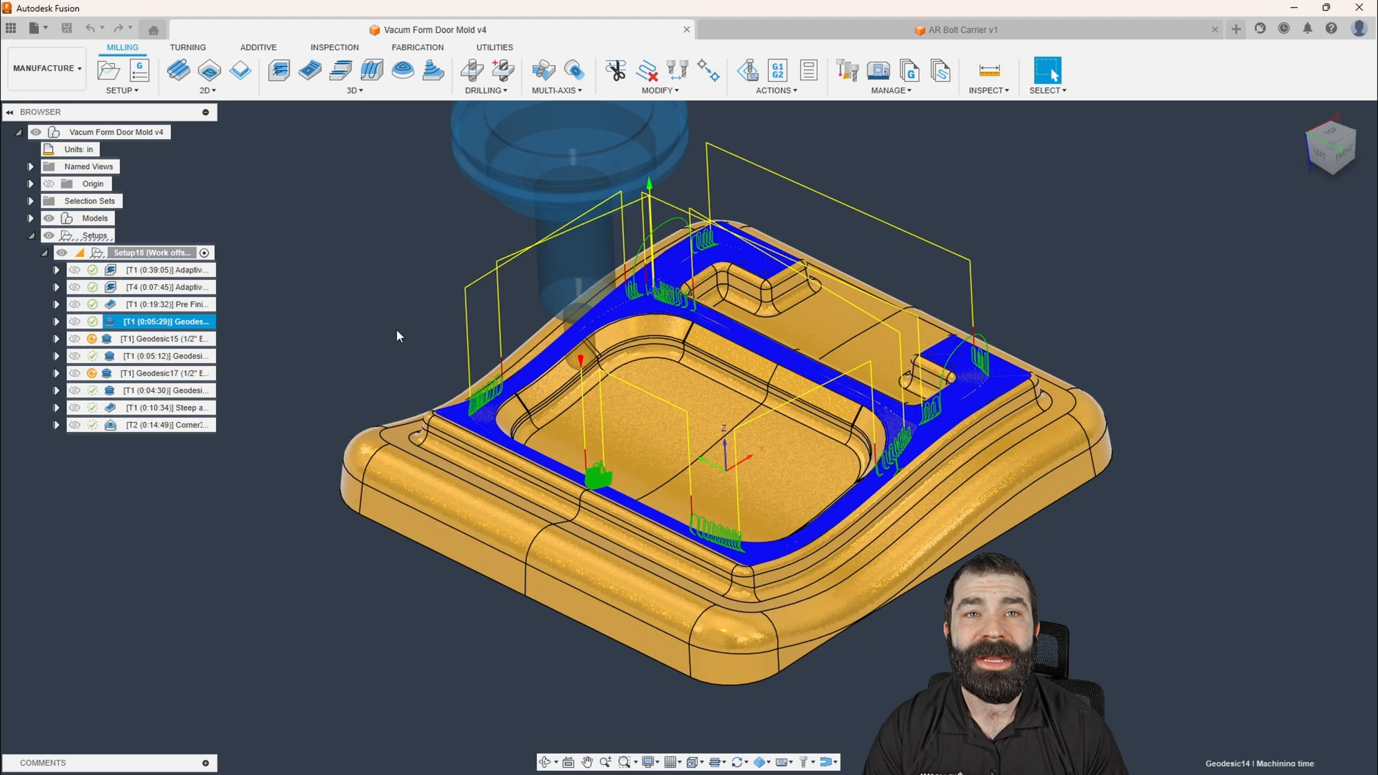
{"action": "mouse_move", "coordinate": [1016, 282]}
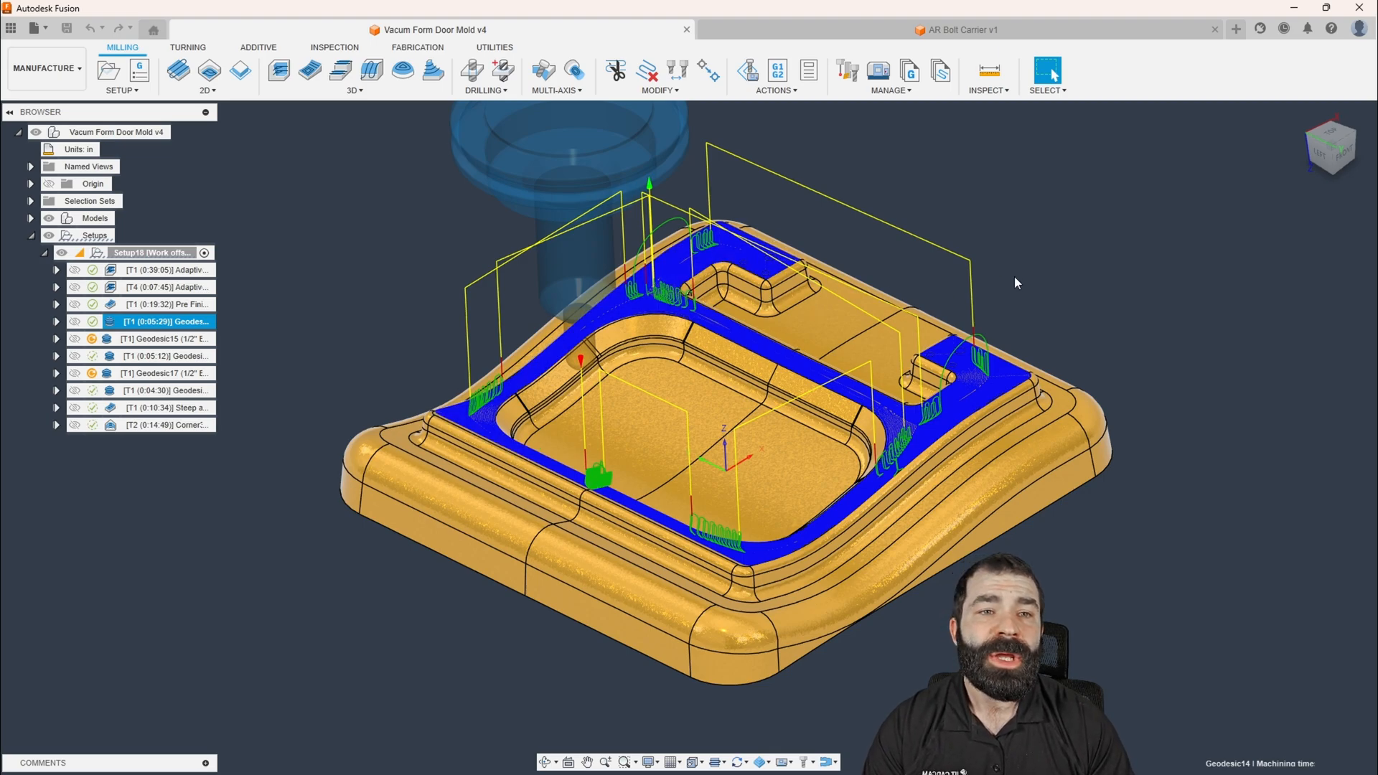
Open Fusion Preferences from the account menu and show the Preview Features page
{"action": "left_click", "coordinate": [1362, 29]}
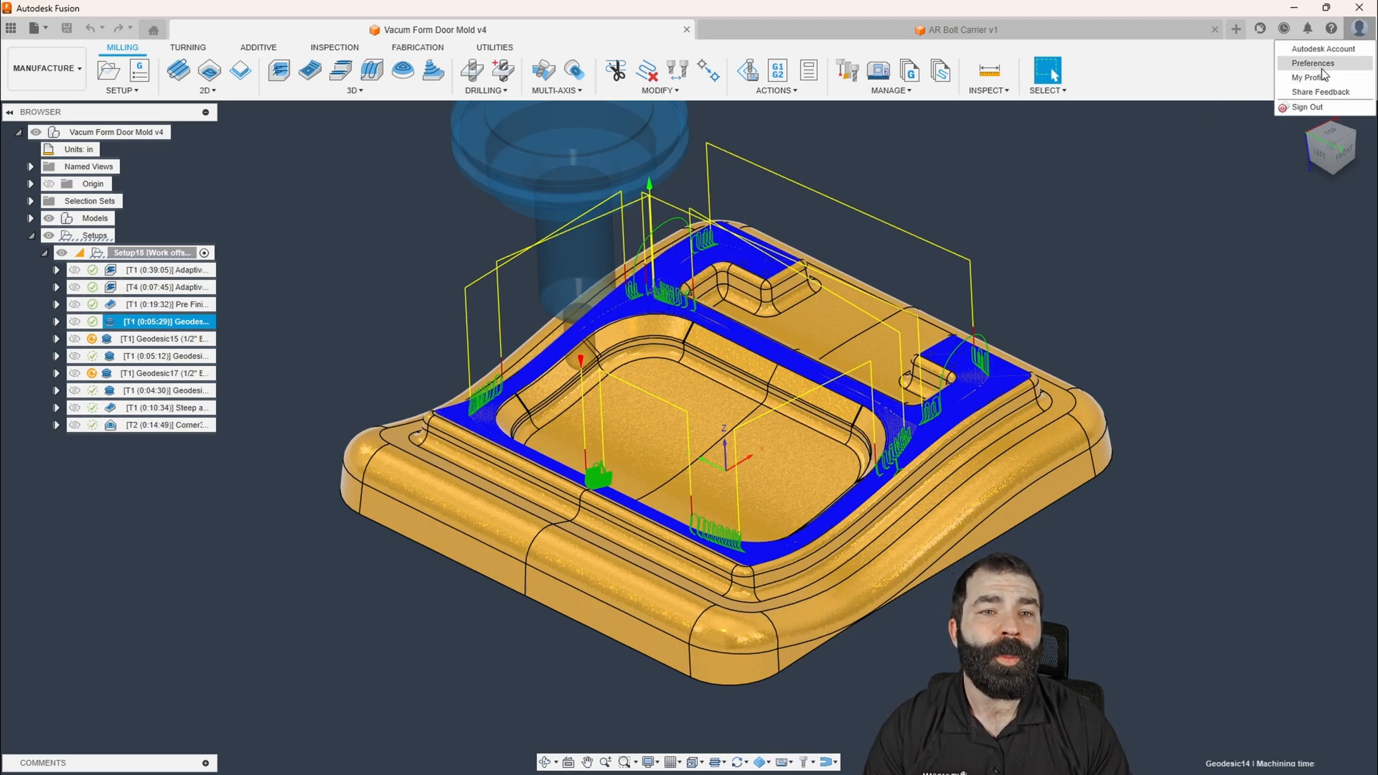
{"action": "left_click", "coordinate": [1312, 62]}
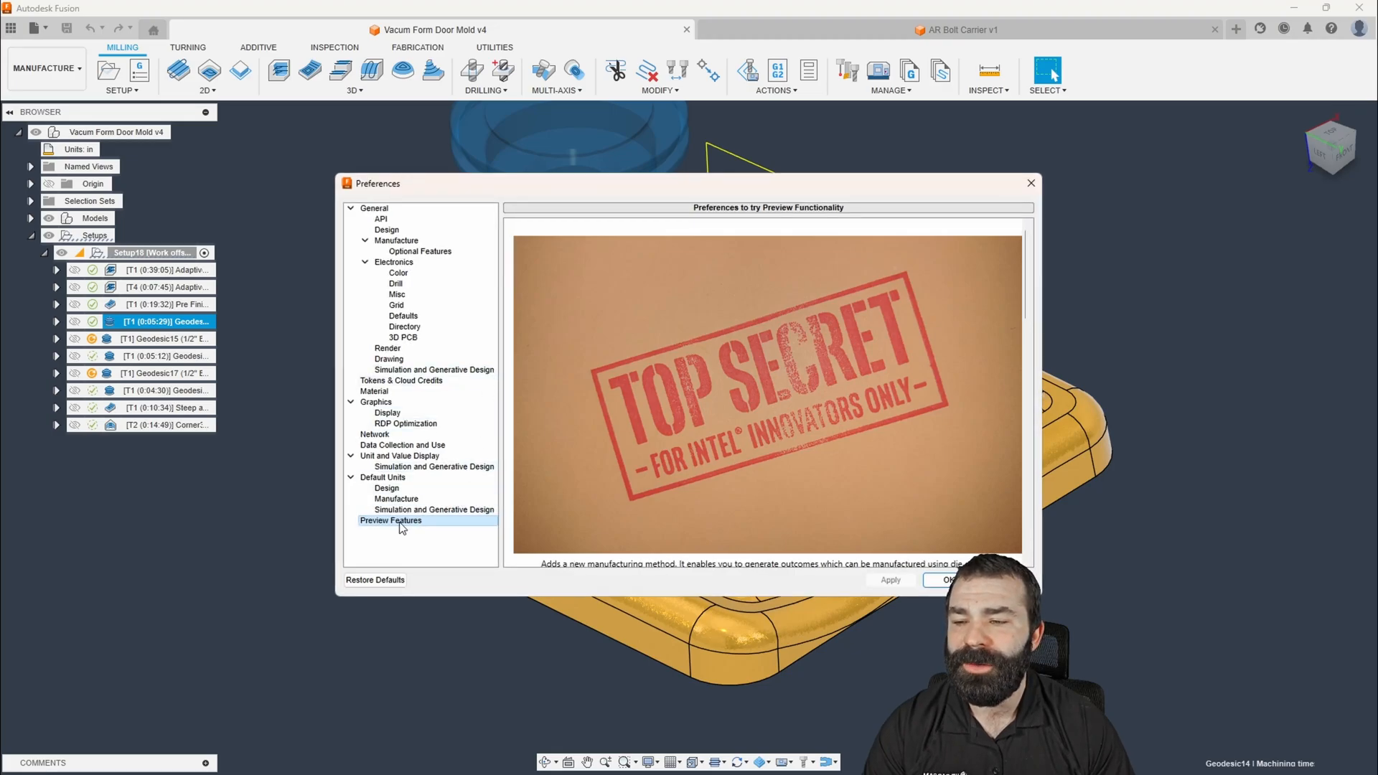
{"action": "left_click", "coordinate": [387, 230]}
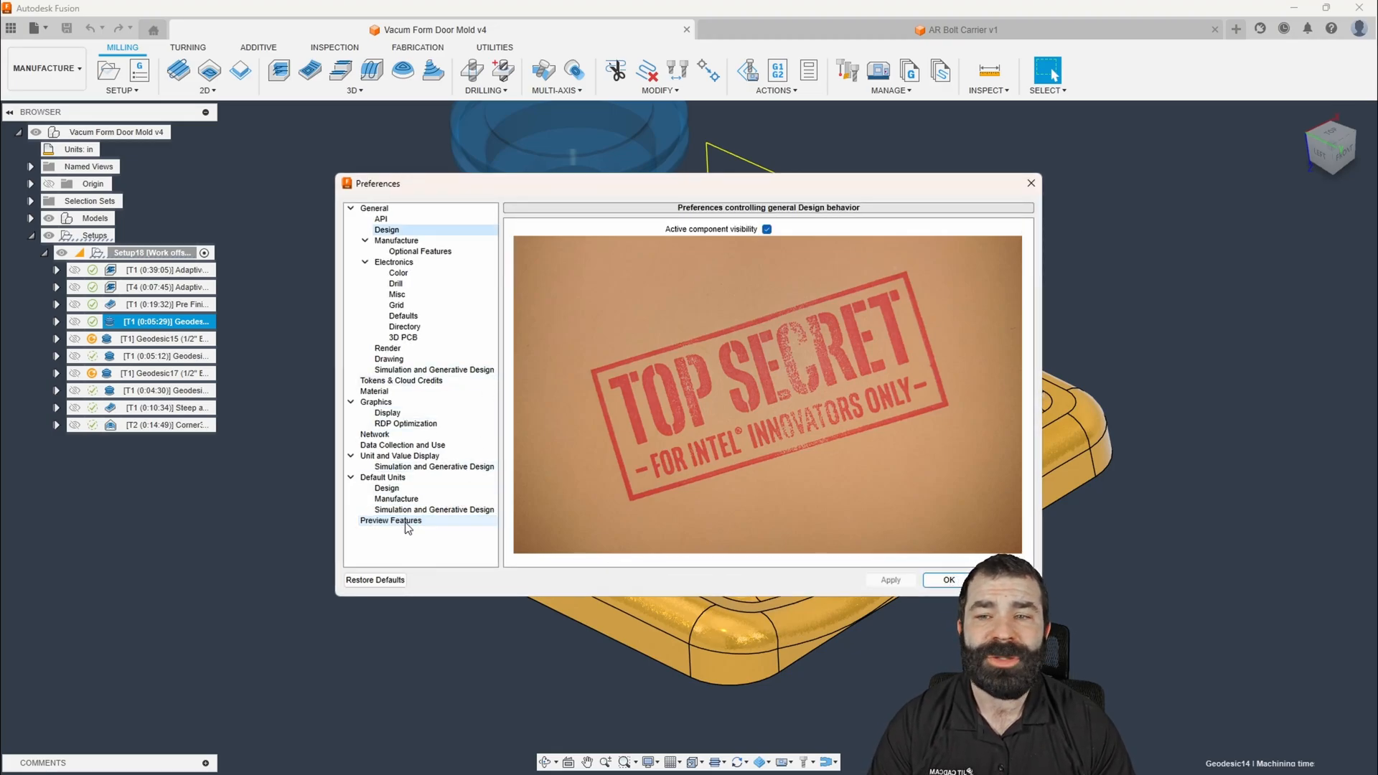
{"action": "left_click", "coordinate": [390, 521]}
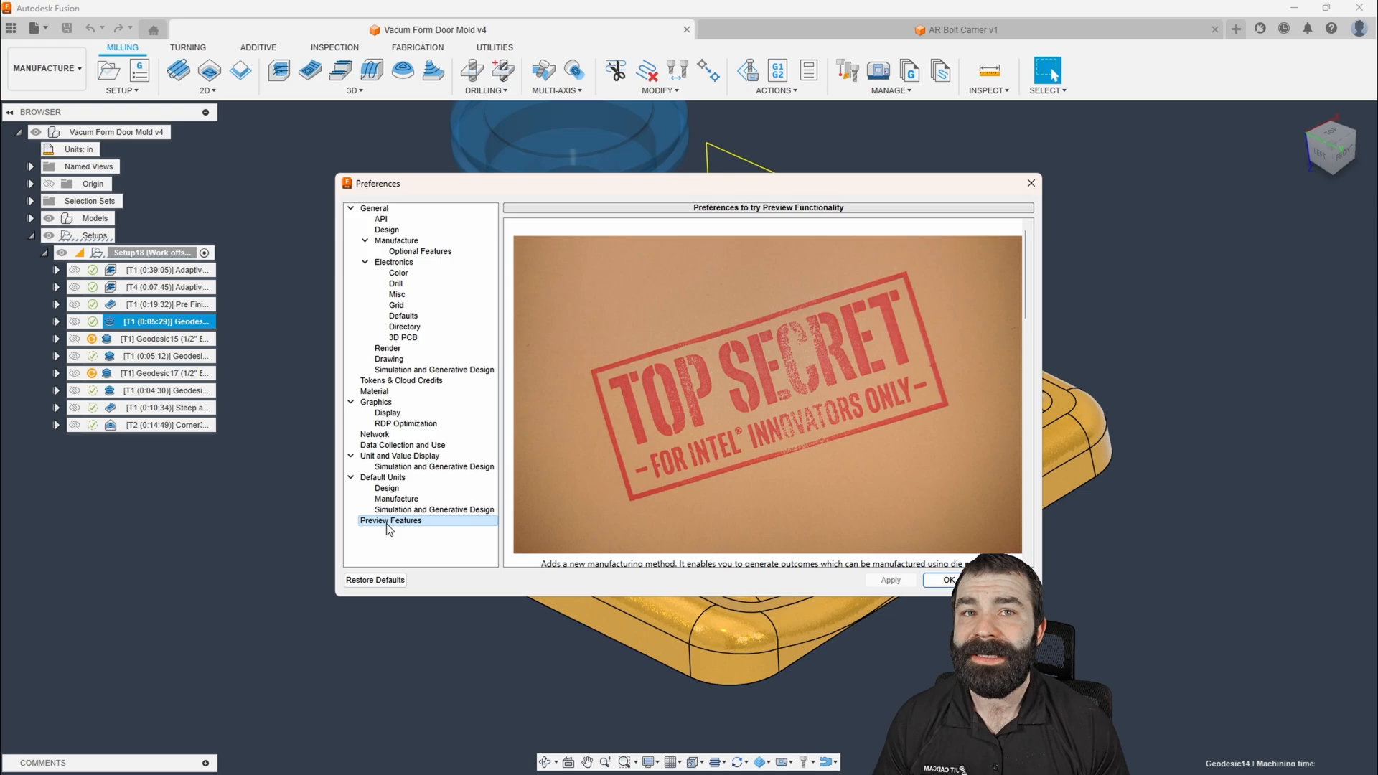
{"action": "mouse_move", "coordinate": [580, 671]}
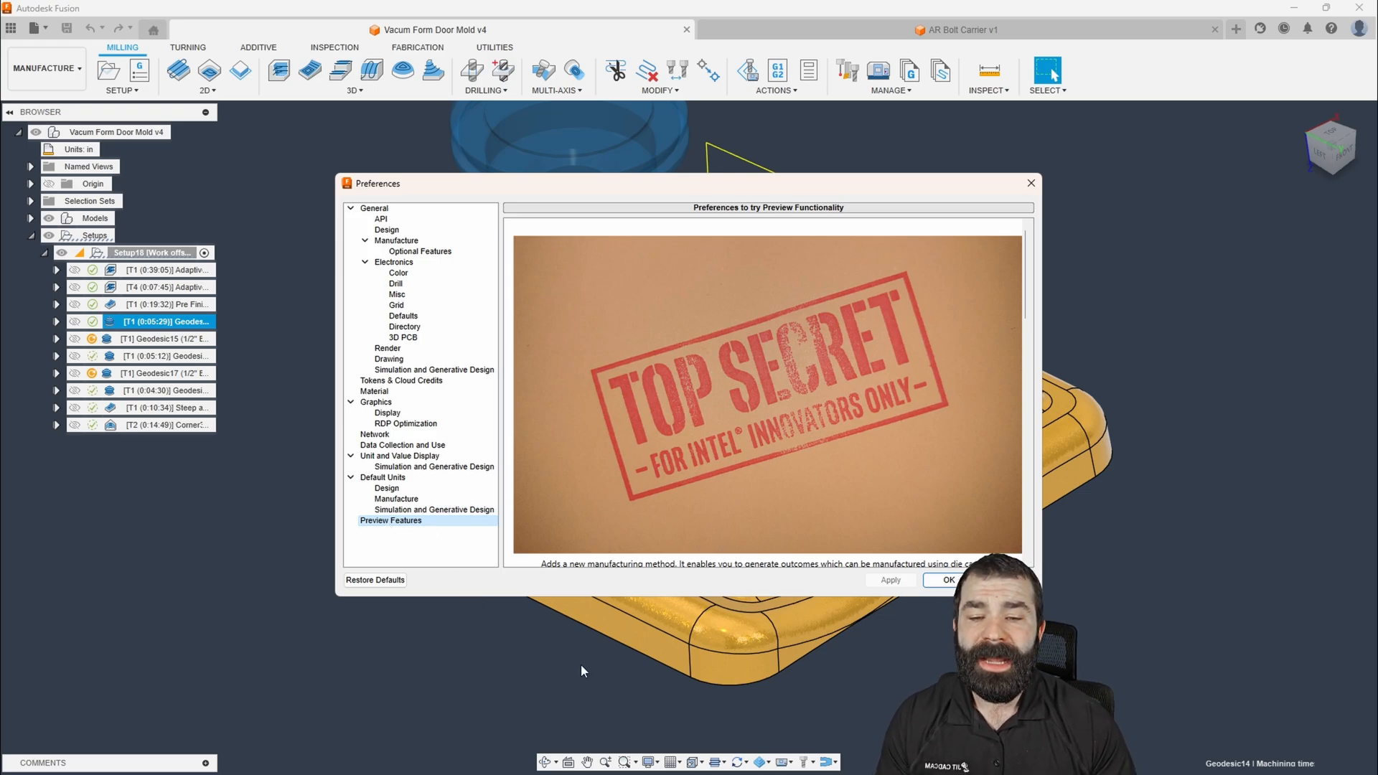
Close Preferences with OK and open the Help menu
{"action": "left_click", "coordinate": [946, 580]}
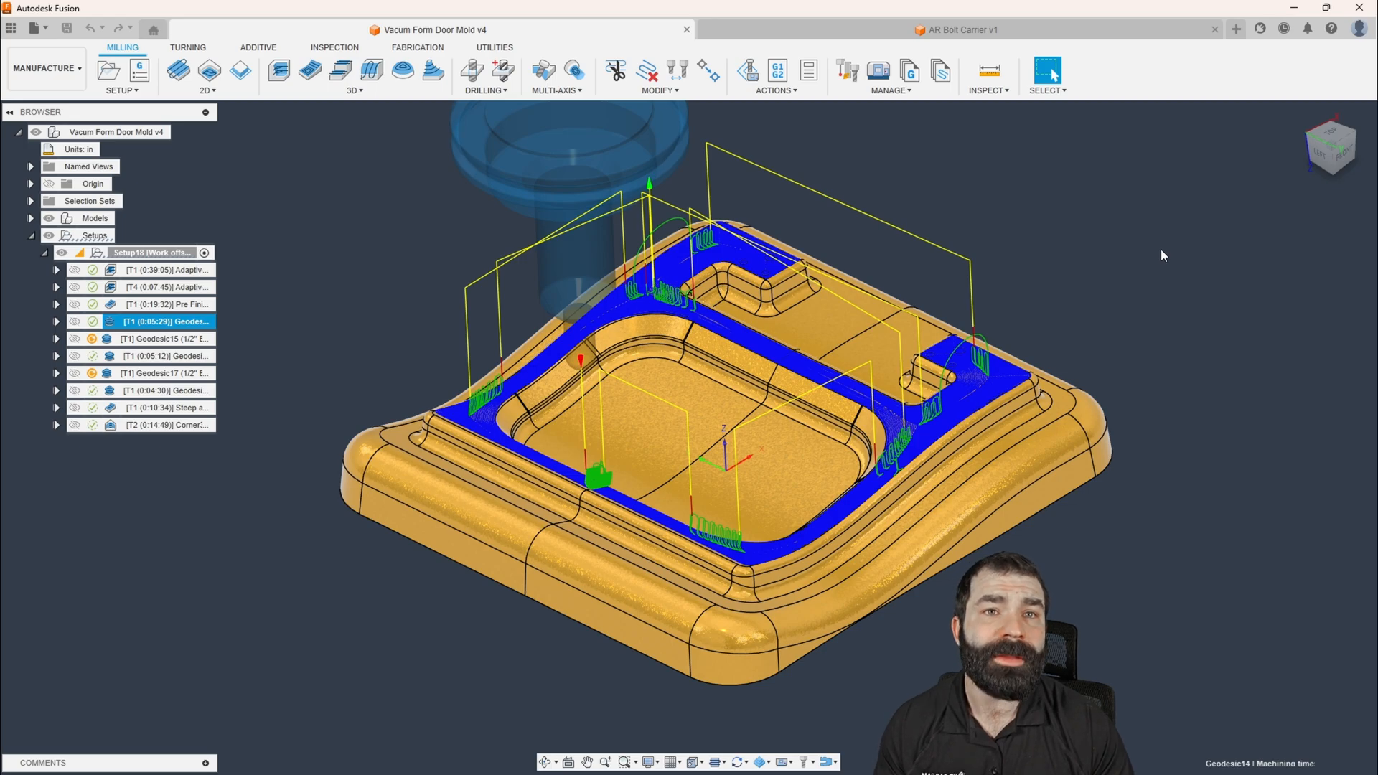
{"action": "mouse_move", "coordinate": [1326, 71]}
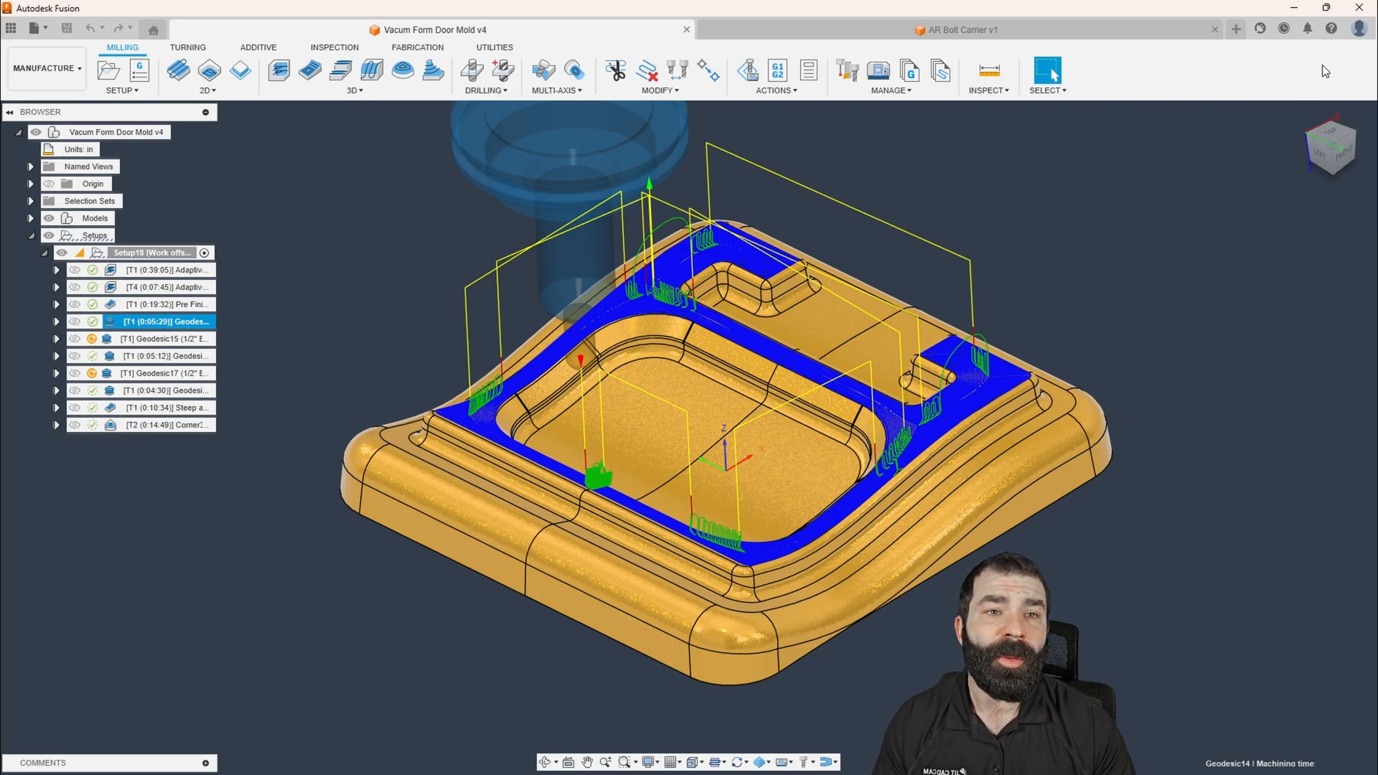
{"action": "left_click", "coordinate": [1331, 29]}
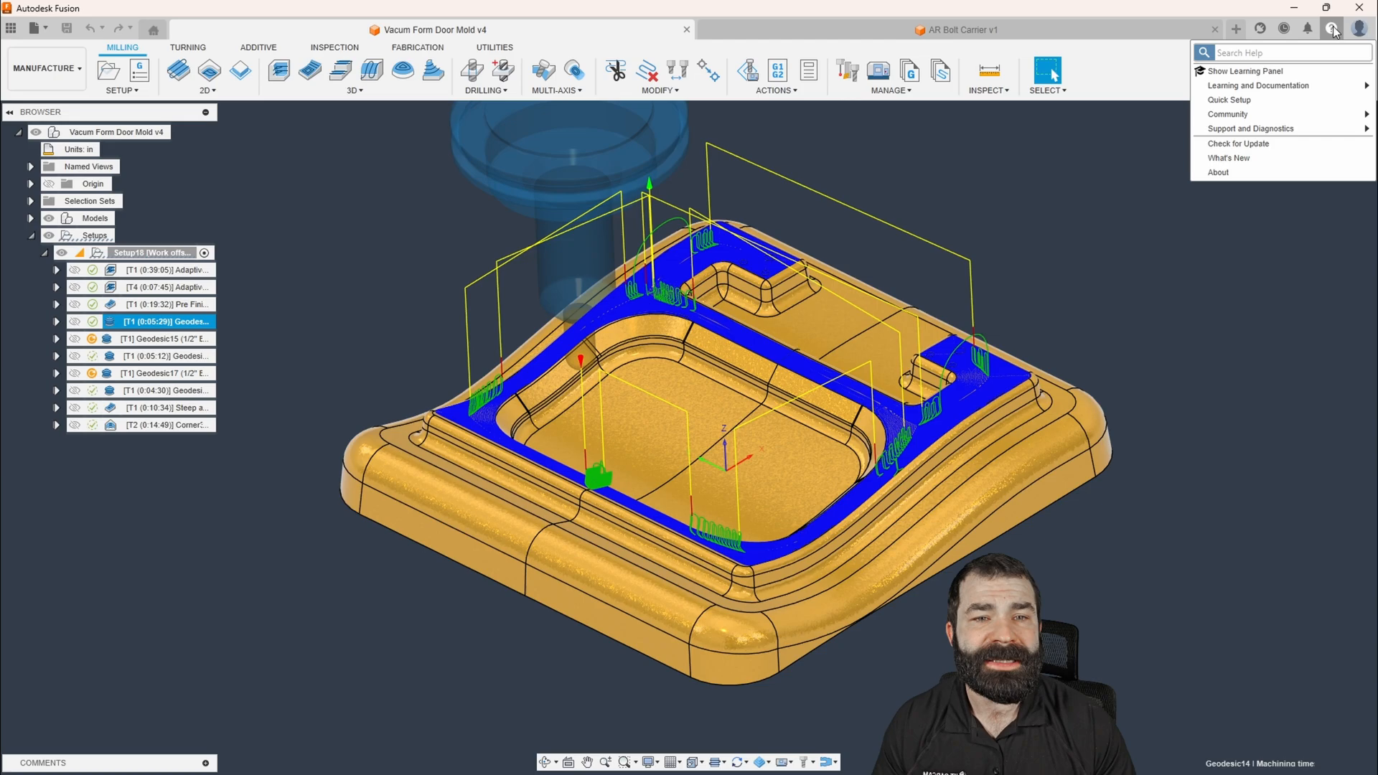
{"action": "mouse_move", "coordinate": [1229, 157]}
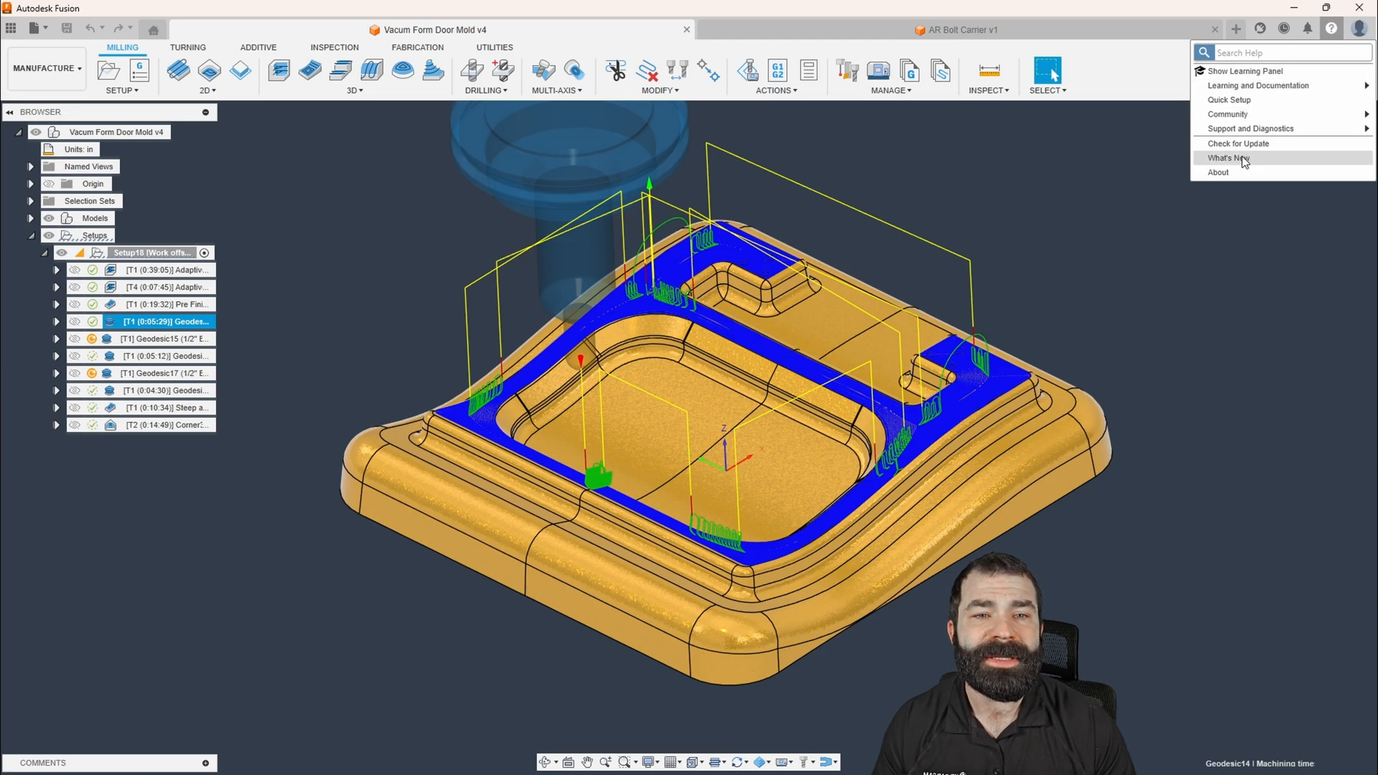
Open What's New and jump to the 'Join the Fusion Insider Program' section
{"action": "left_click", "coordinate": [1230, 158]}
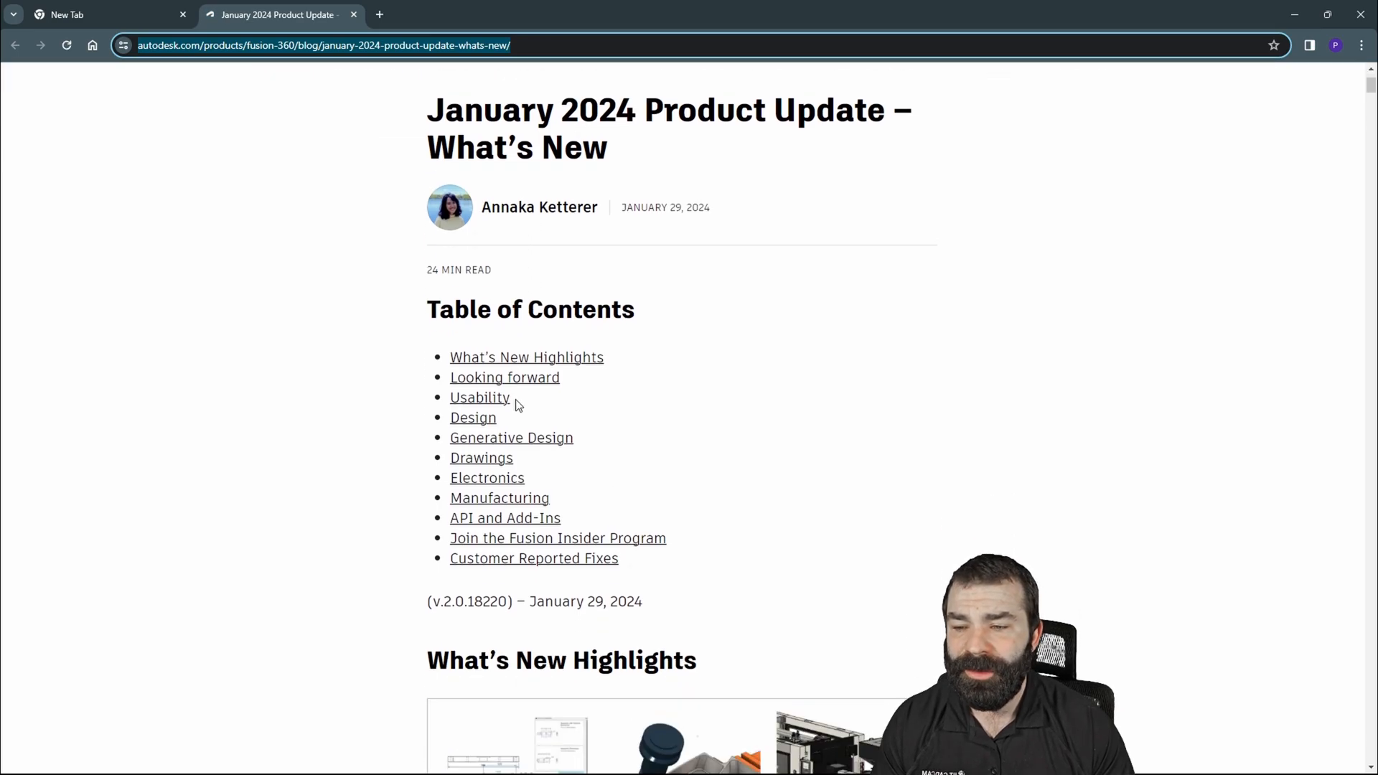
{"action": "mouse_move", "coordinate": [558, 537]}
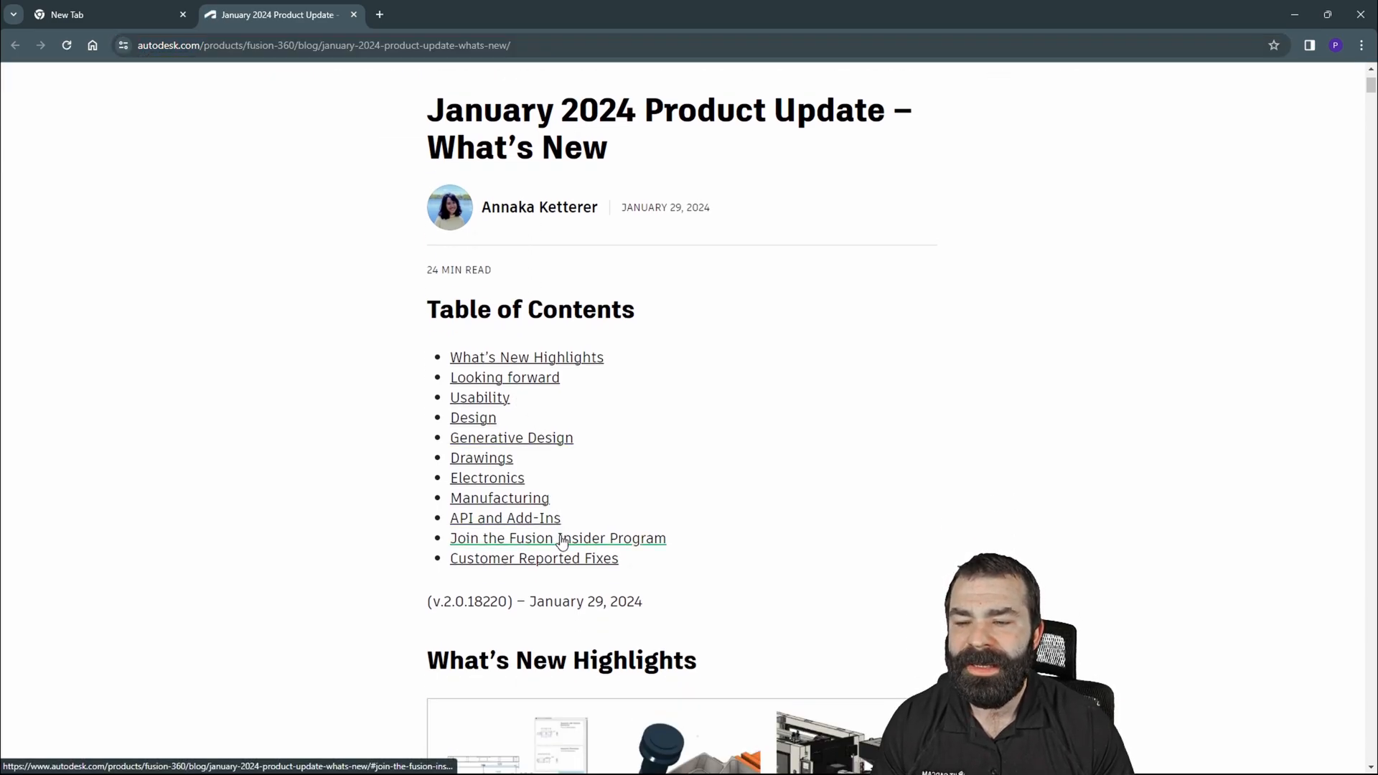
{"action": "left_click", "coordinate": [557, 538]}
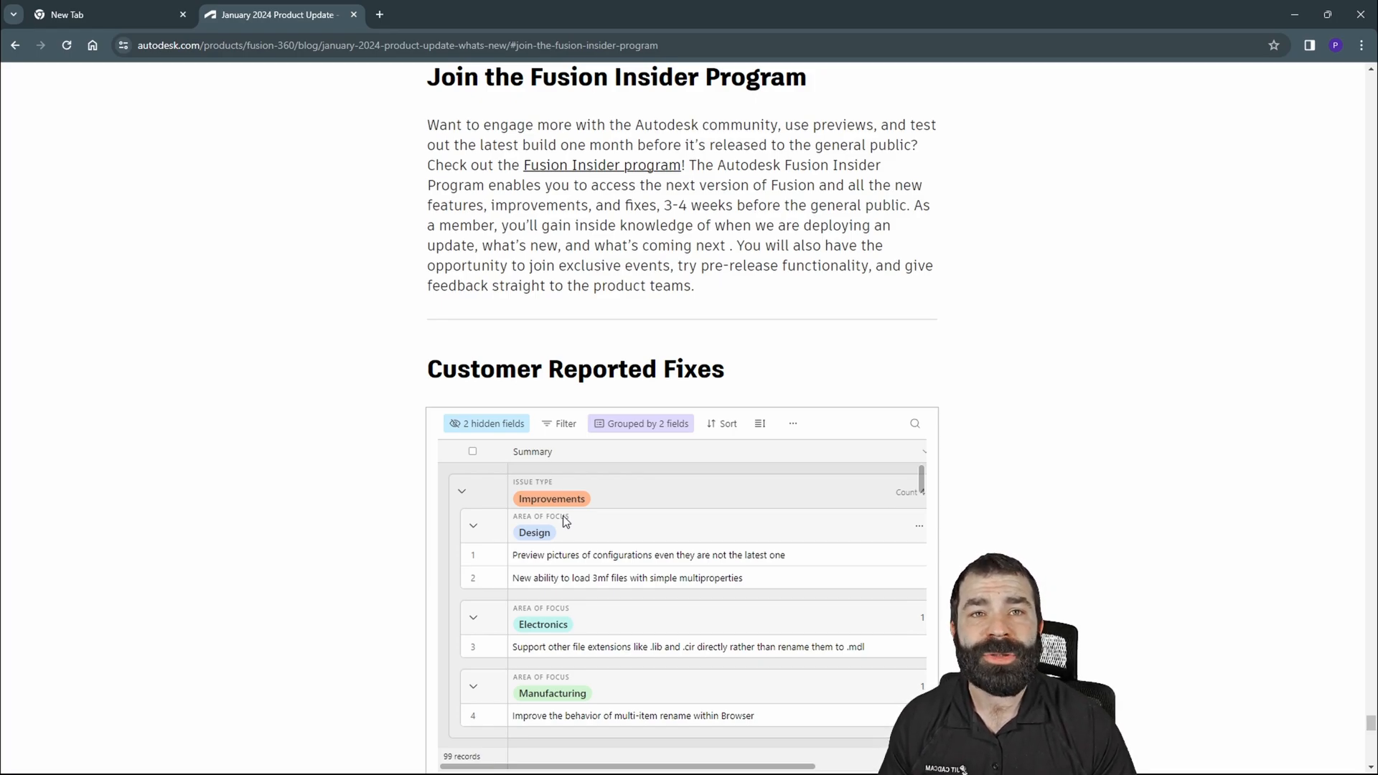
{"action": "scroll", "scroll_direction": "up", "scroll_amount": 3}
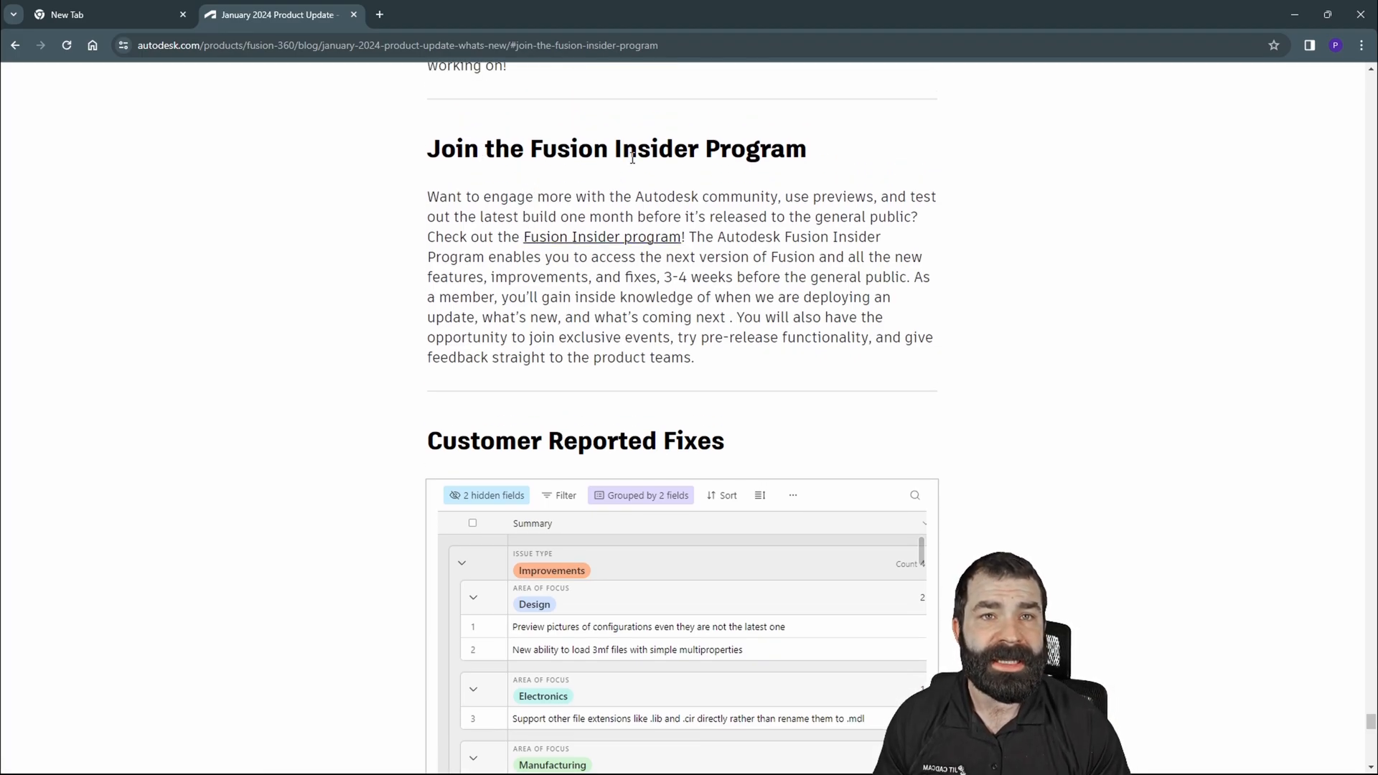
{"action": "mouse_move", "coordinate": [668, 173]}
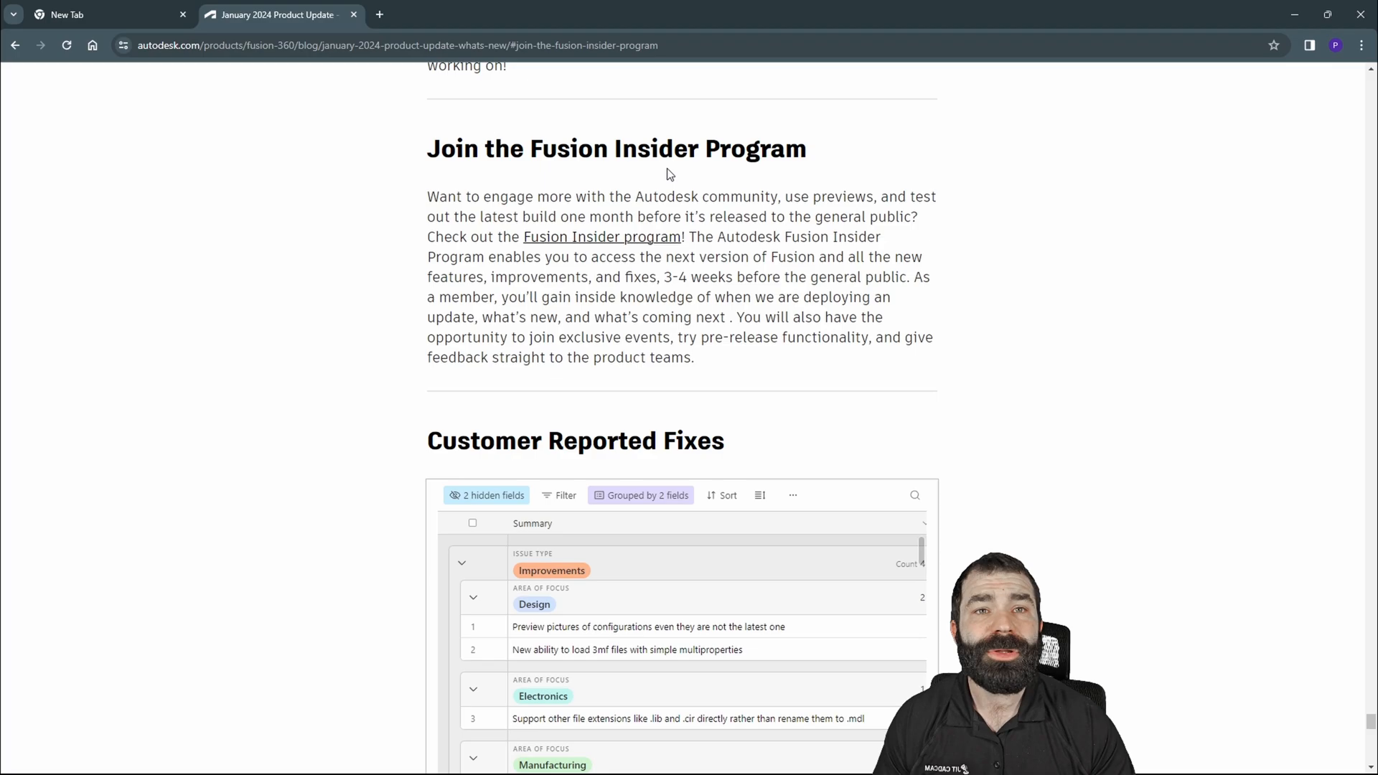
Open the Fusion Insider Program page and scroll to Member Benefits at a Glance
{"action": "left_click", "coordinate": [601, 237]}
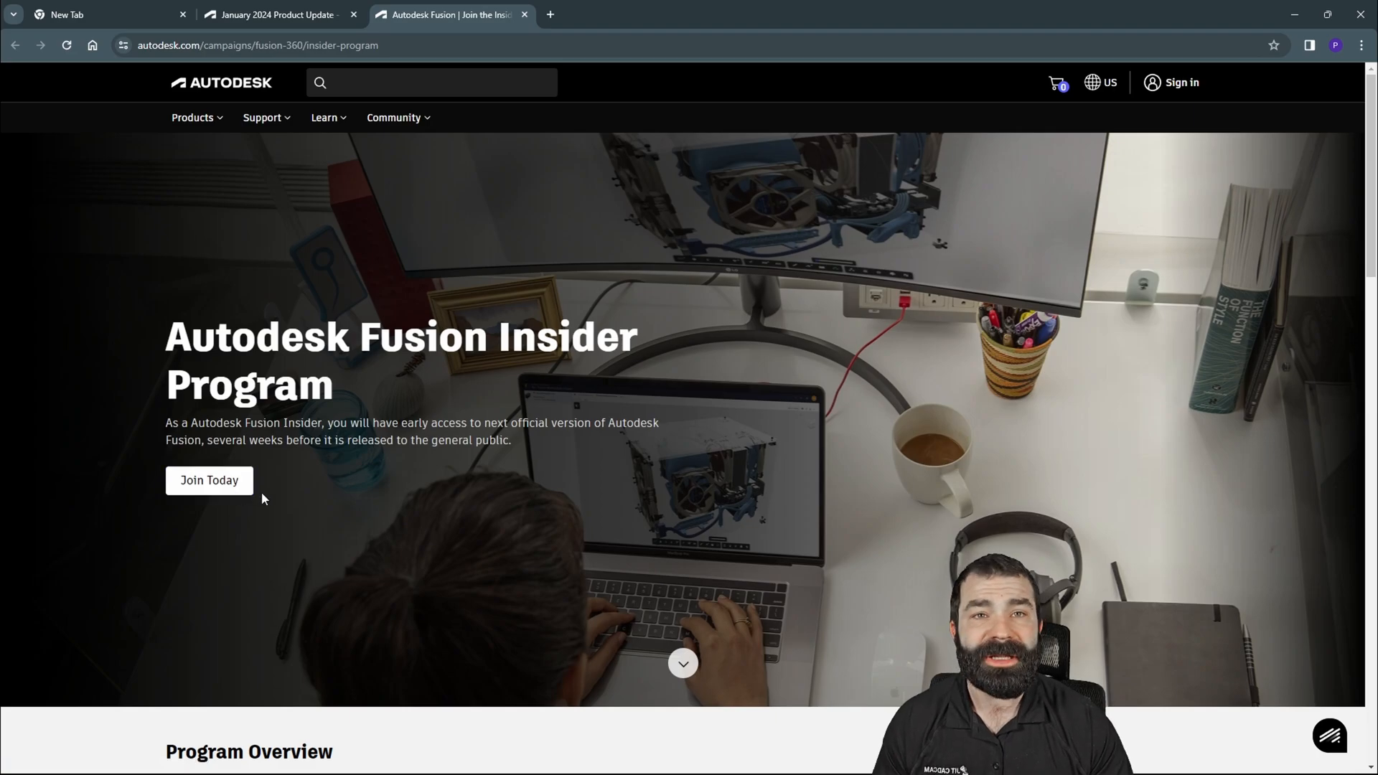
{"action": "scroll", "scroll_direction": "down", "scroll_amount": 3}
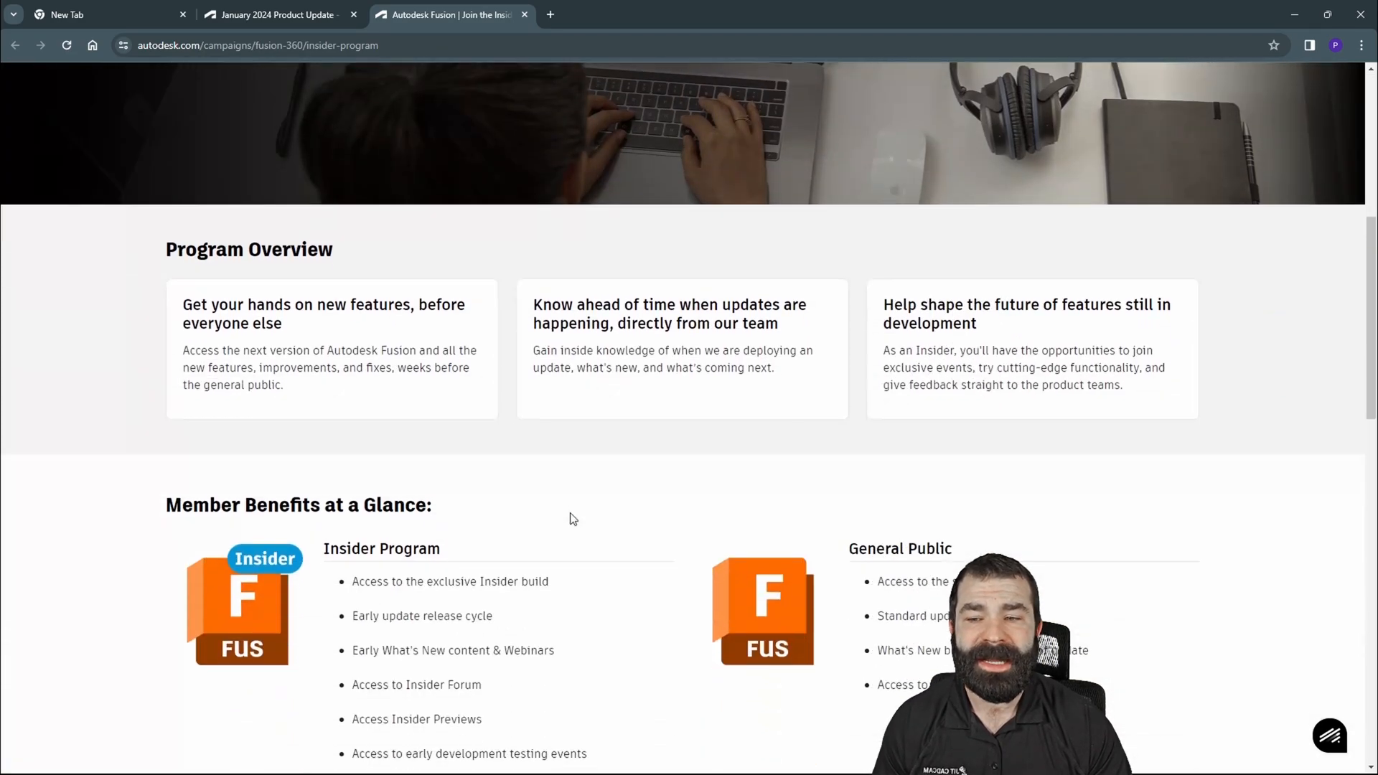
{"action": "scroll", "scroll_direction": "down", "scroll_amount": 3}
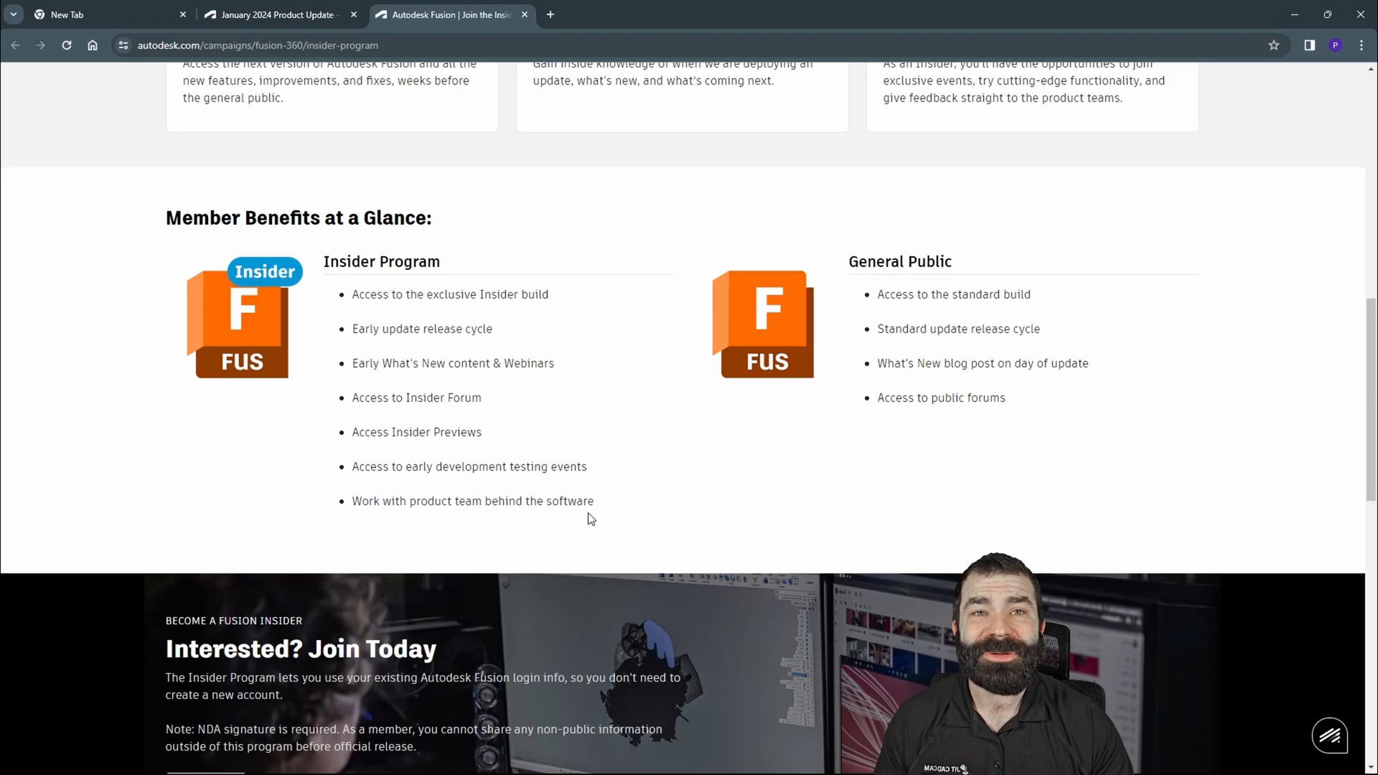
{"action": "mouse_move", "coordinate": [604, 524]}
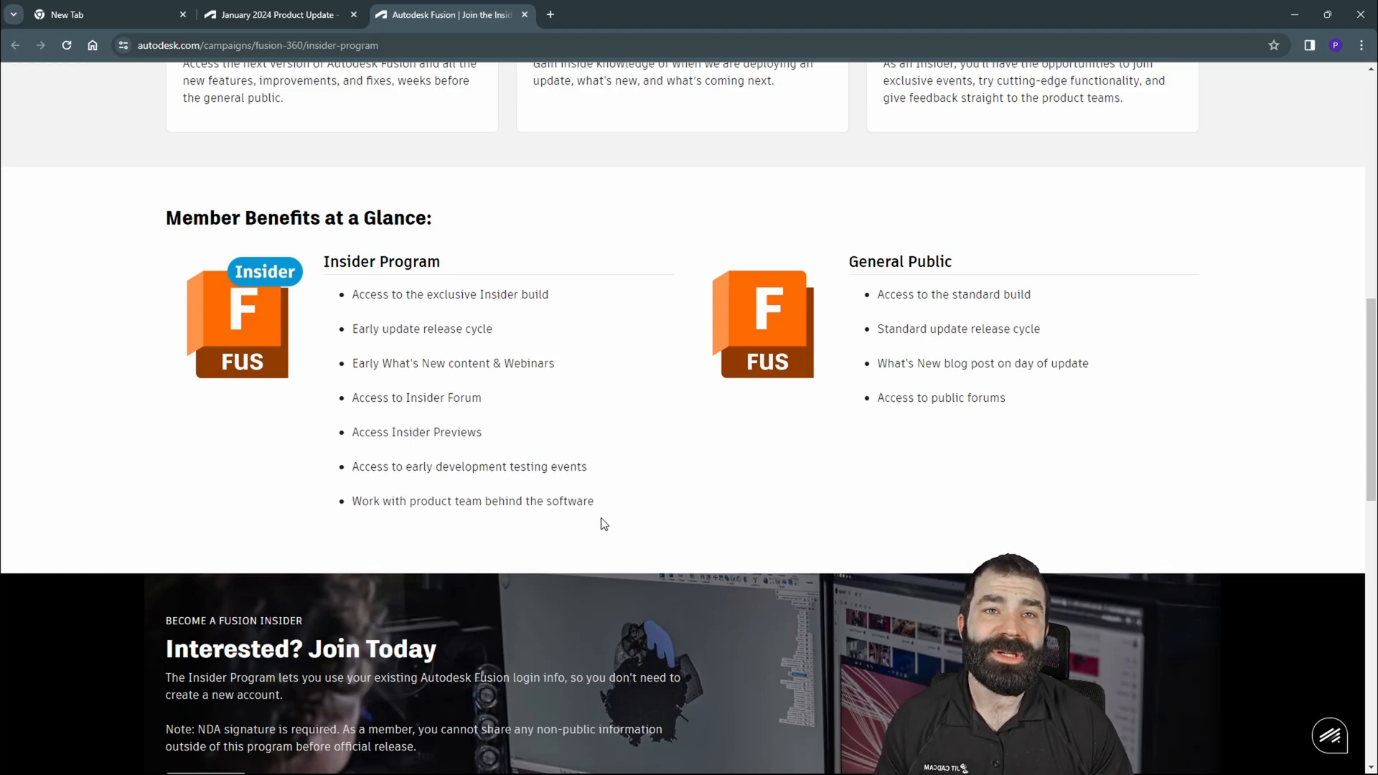
{"action": "mouse_move", "coordinate": [803, 439]}
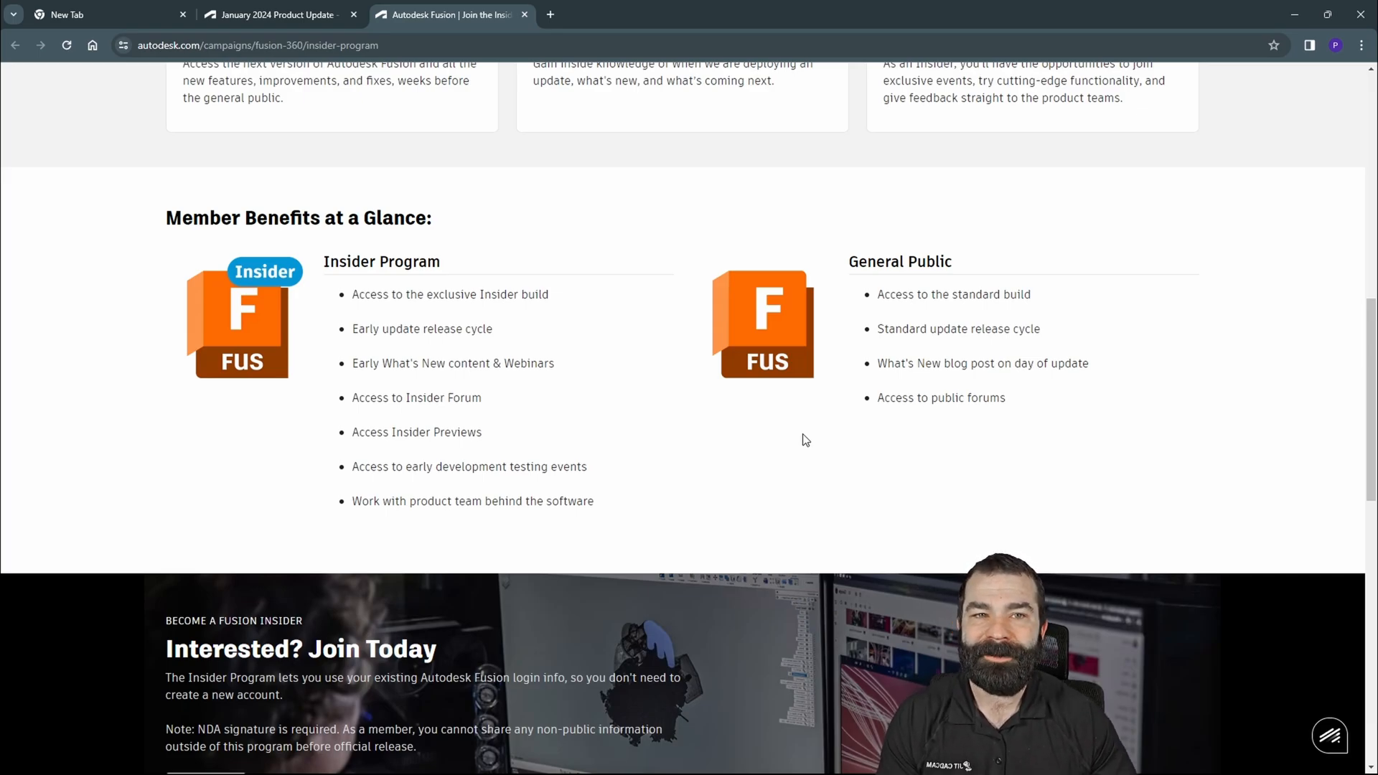
{"action": "mouse_move", "coordinate": [796, 418]}
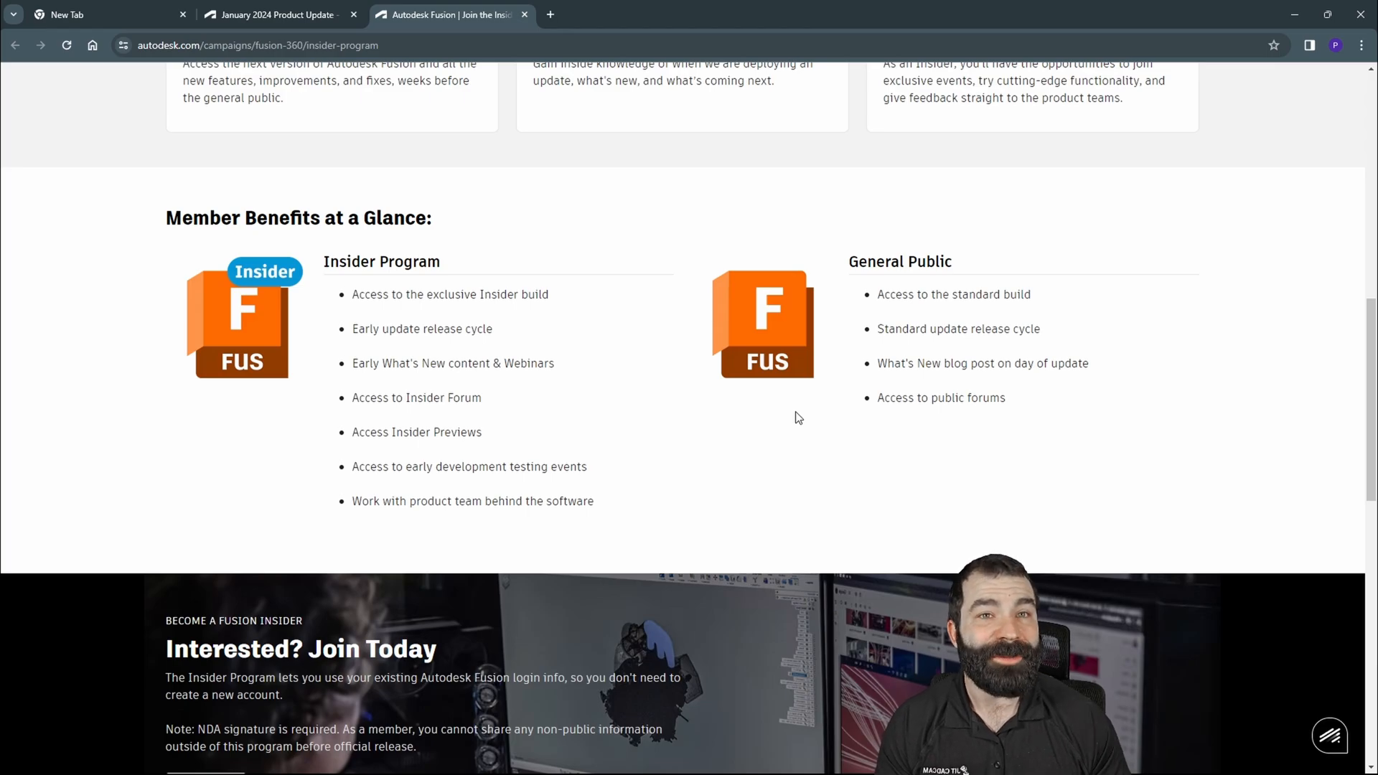
{"action": "mouse_move", "coordinate": [774, 420]}
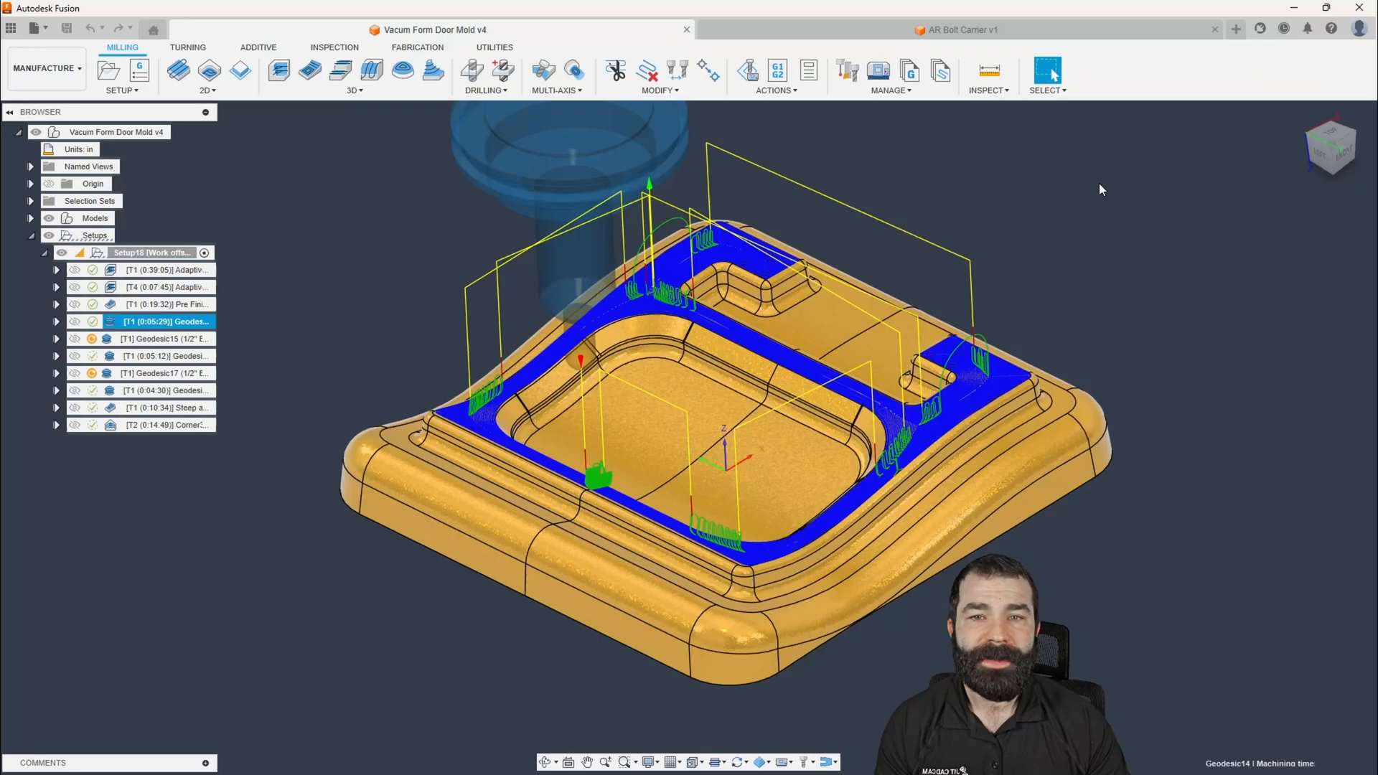
{"action": "mouse_move", "coordinate": [939, 238]}
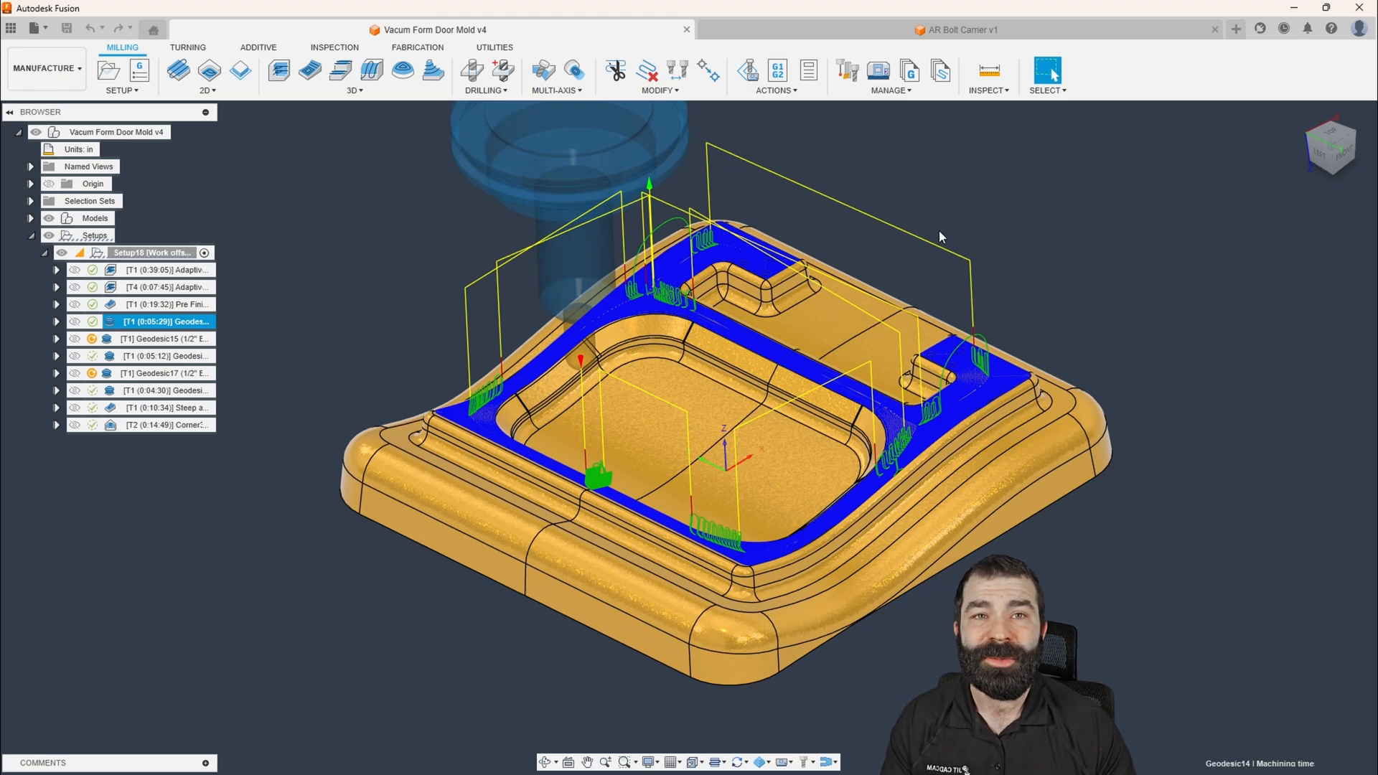
Open the MULTI-AXIS strategy dropdown in the Milling toolbar
{"action": "left_click", "coordinate": [557, 77]}
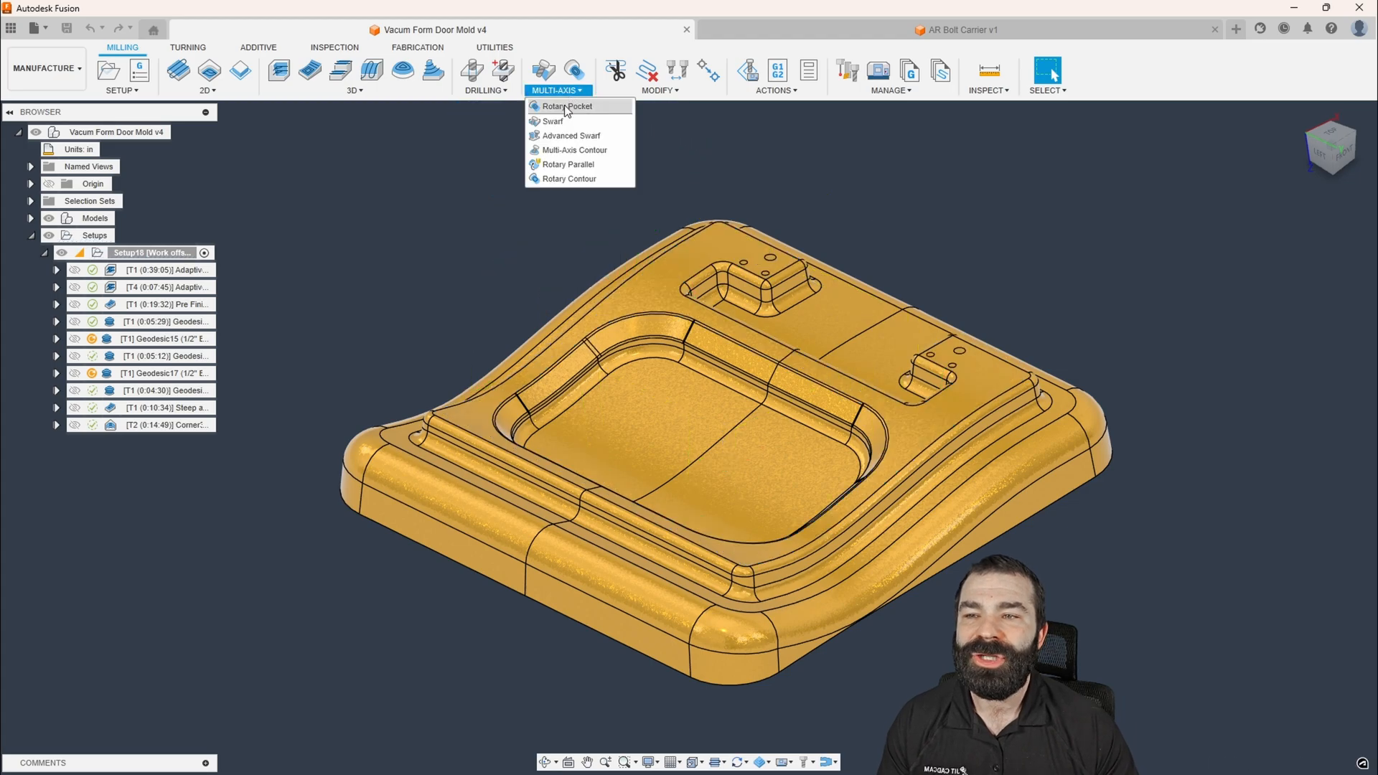
{"action": "mouse_move", "coordinate": [571, 135]}
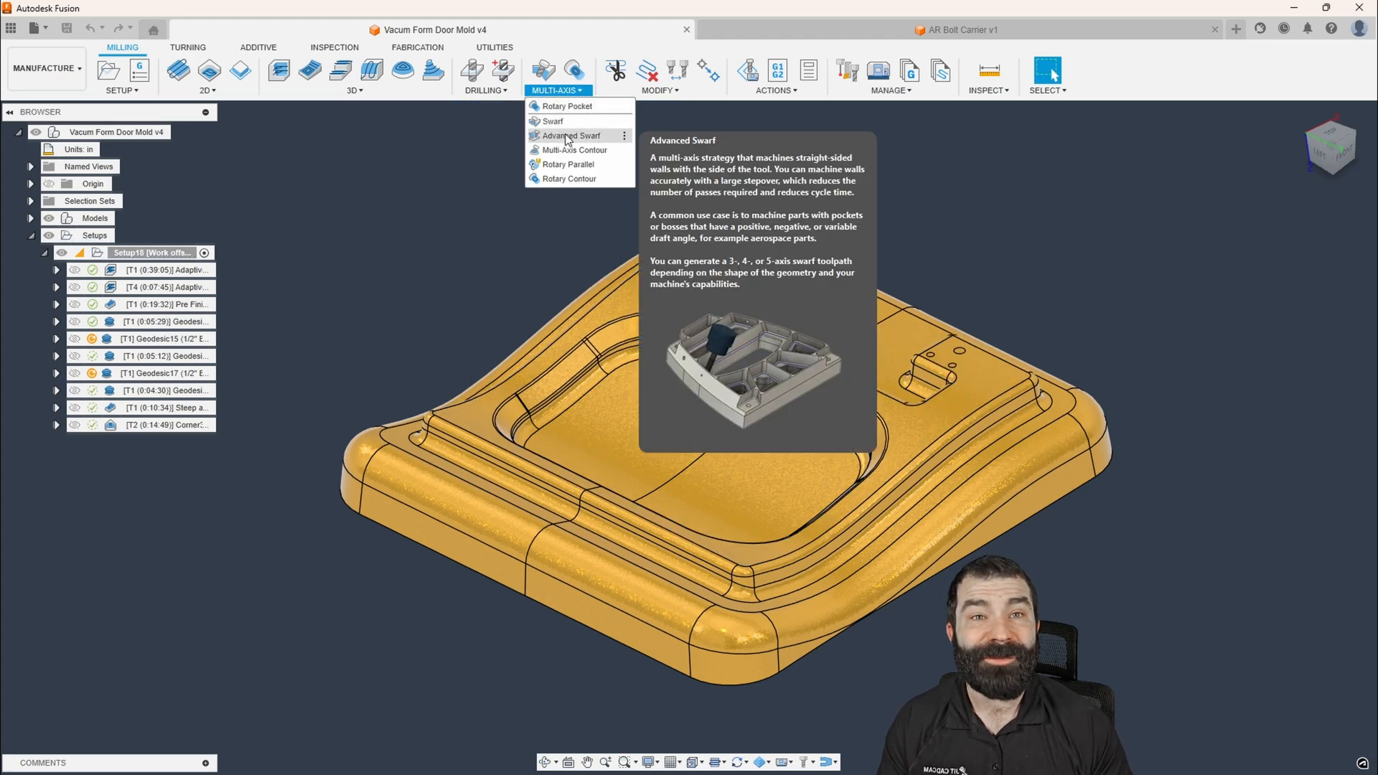